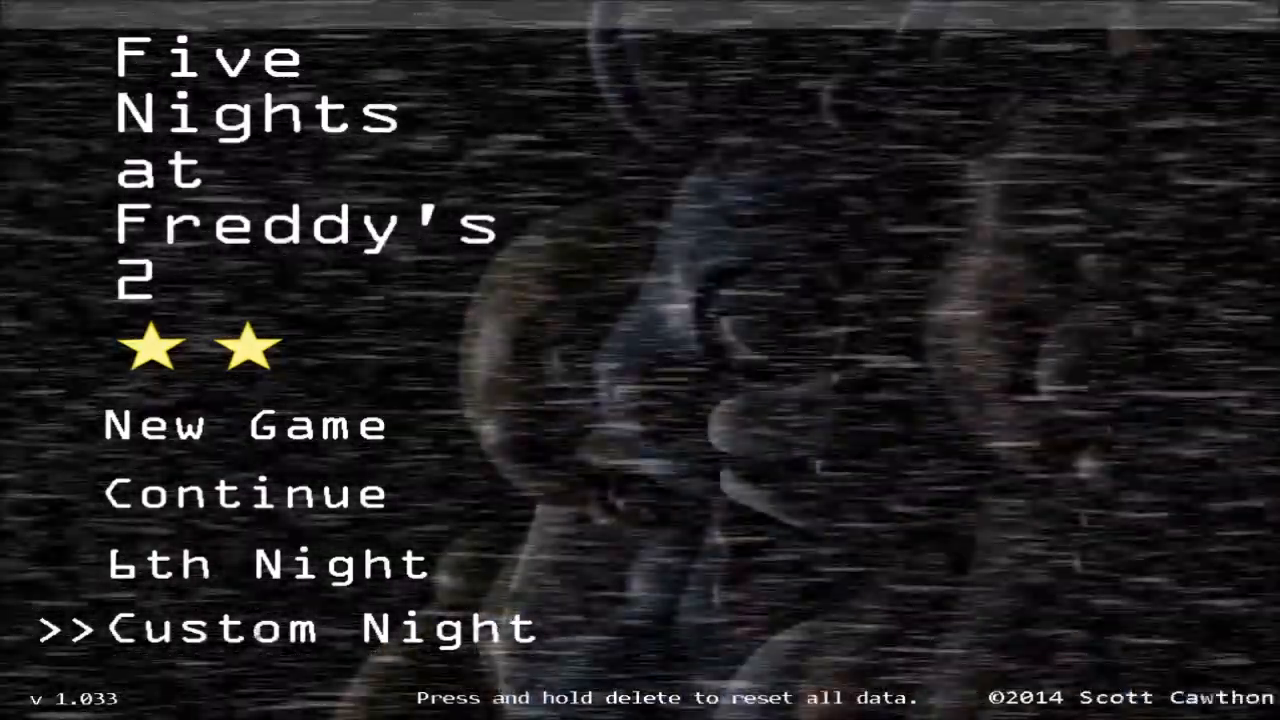
# Enter Custom Night and cycle the presets to 'Golden Freddy', putting all ten animatronics at 20.
pyautogui.click(290, 628)
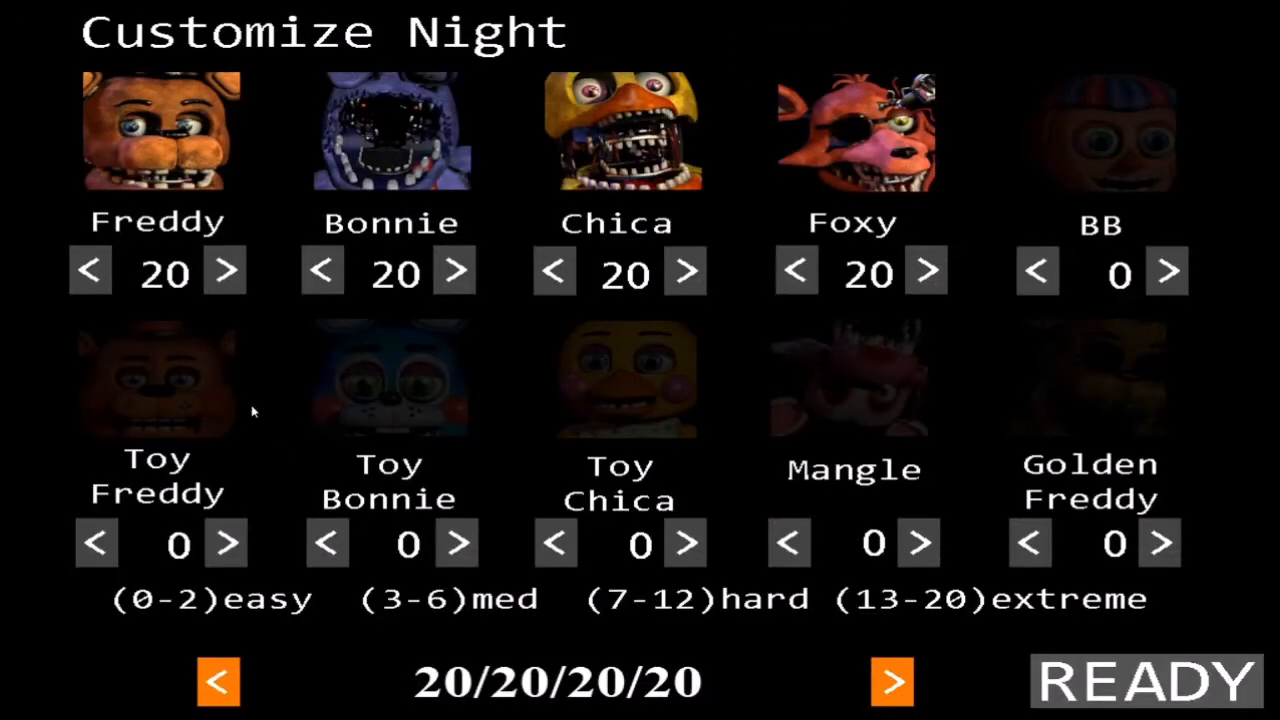
pyautogui.click(890, 682)
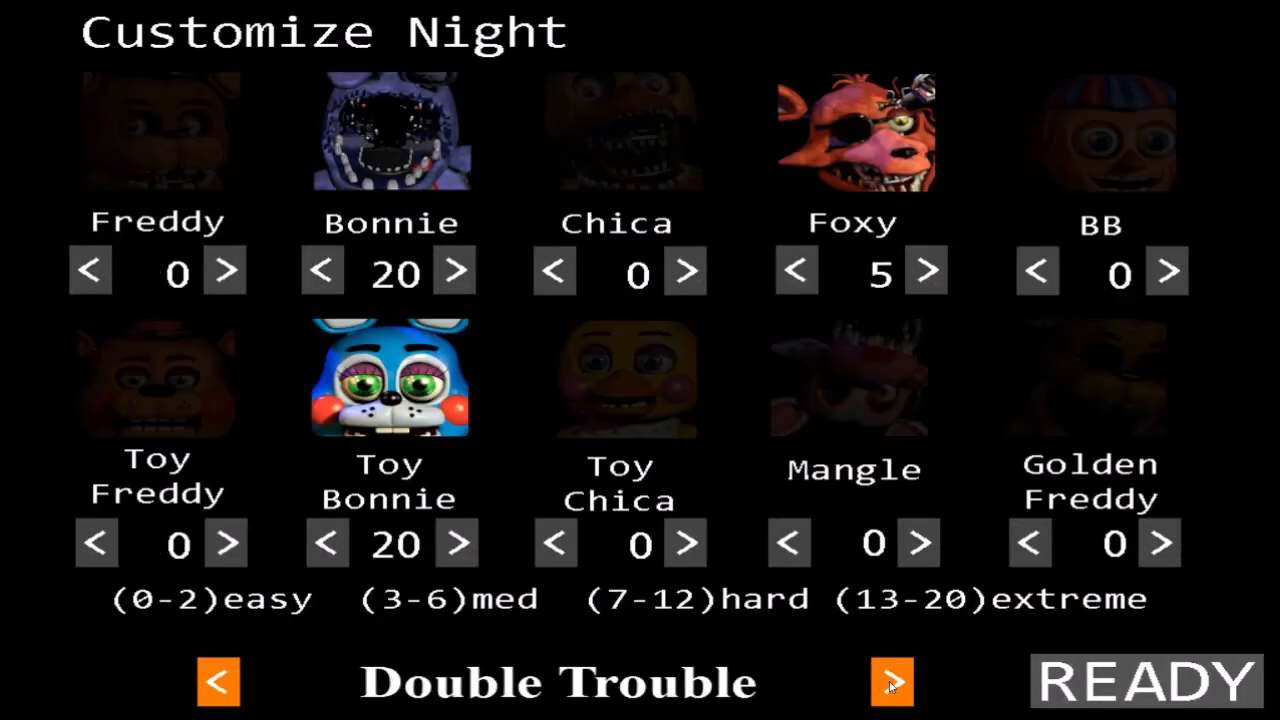
pyautogui.click(890, 682)
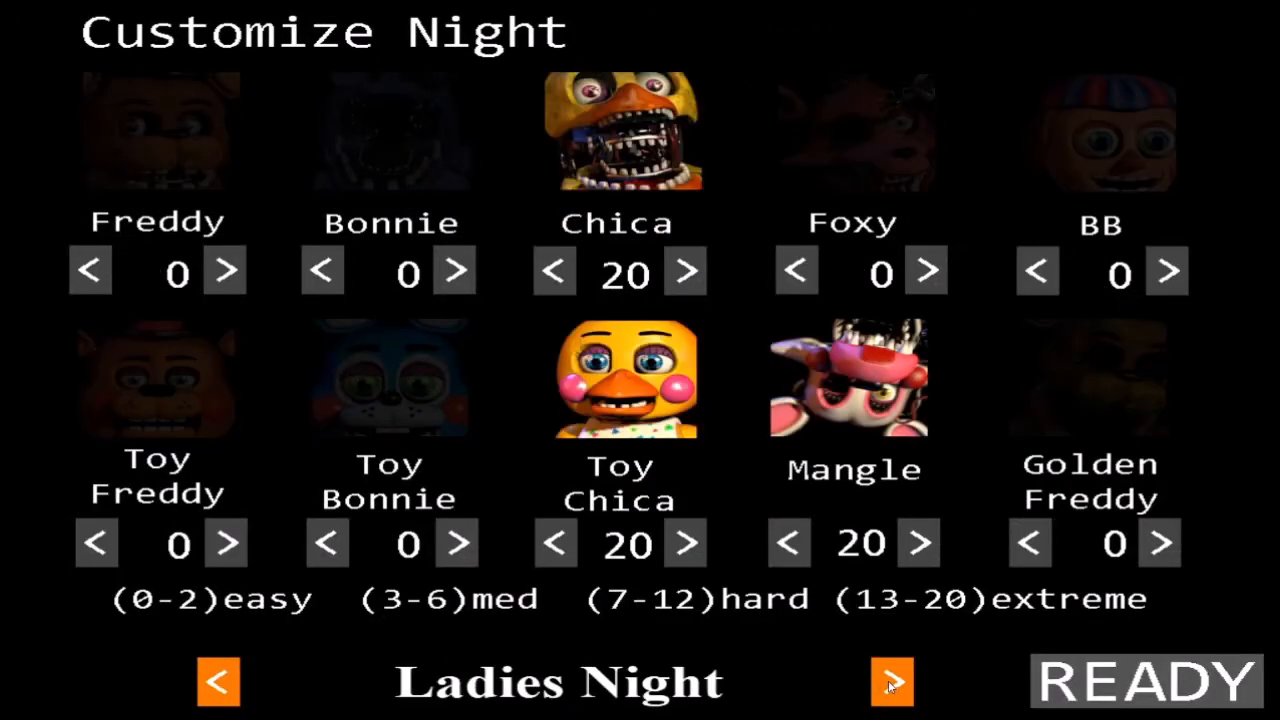
pyautogui.click(892, 682)
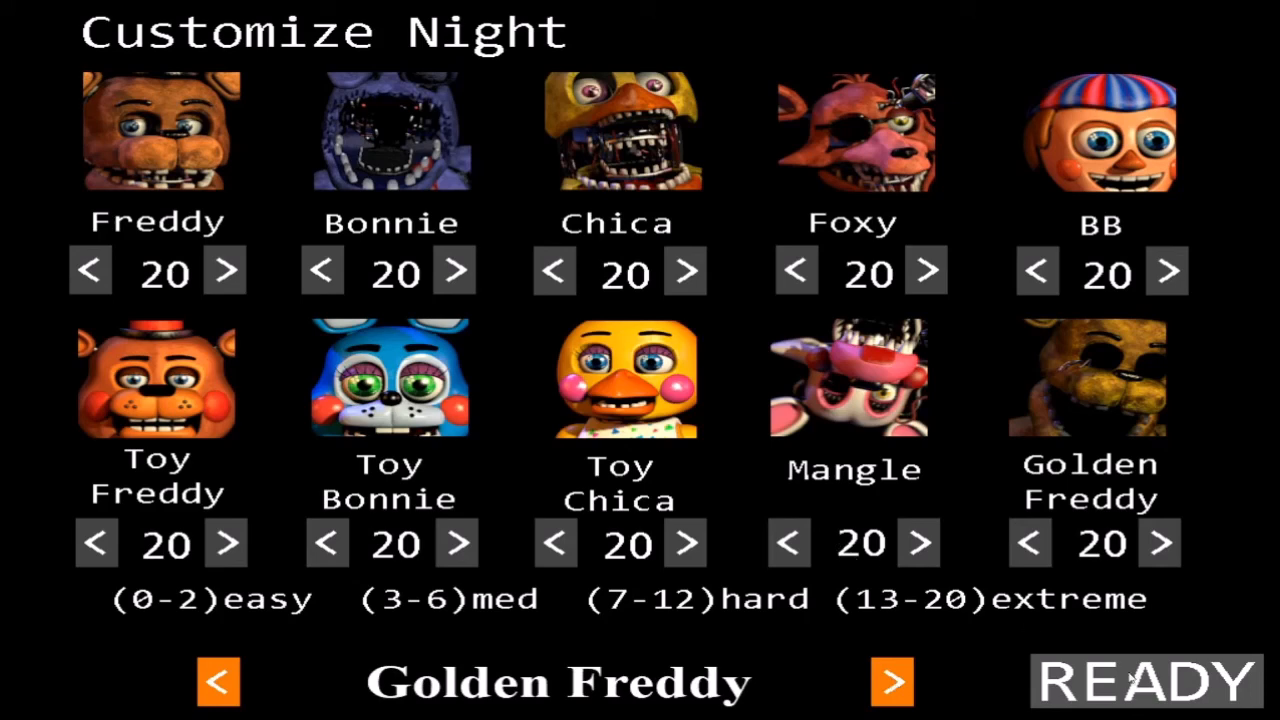
# Start the Golden Freddy custom night with READY.
pyautogui.click(1142, 680)
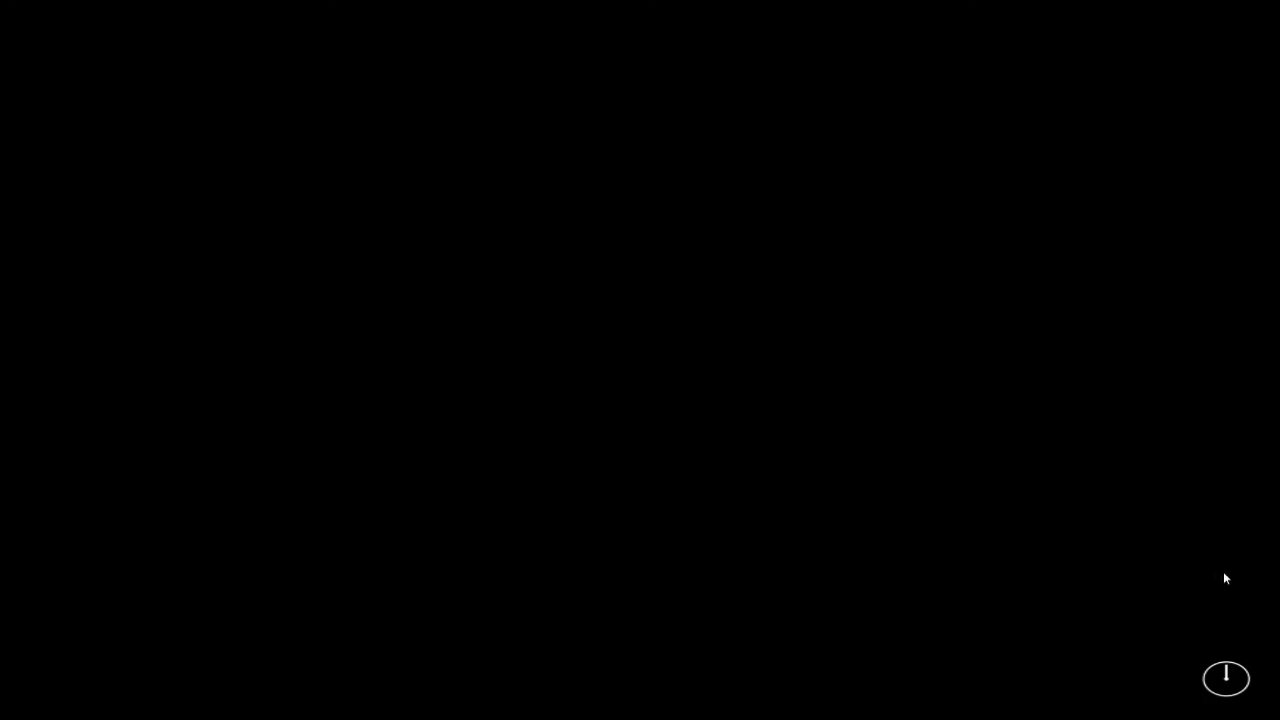
pyautogui.moveTo(1088, 504)
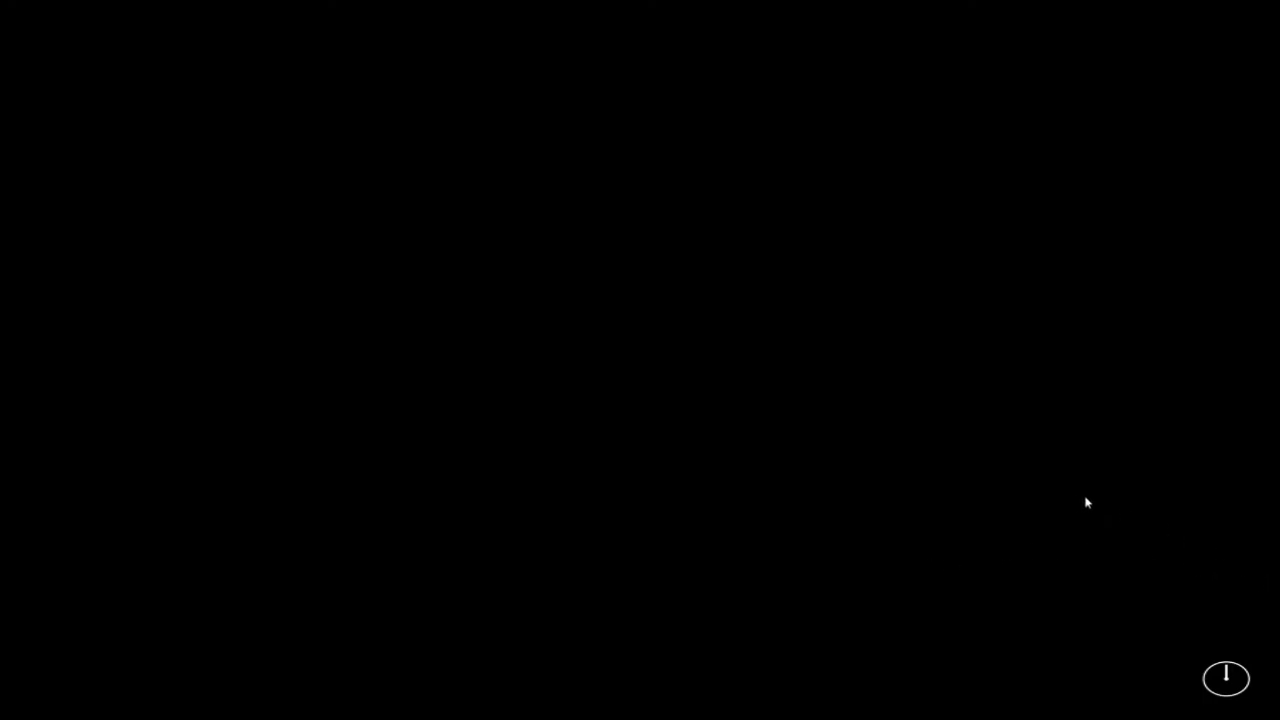
pyautogui.moveTo(1116, 512)
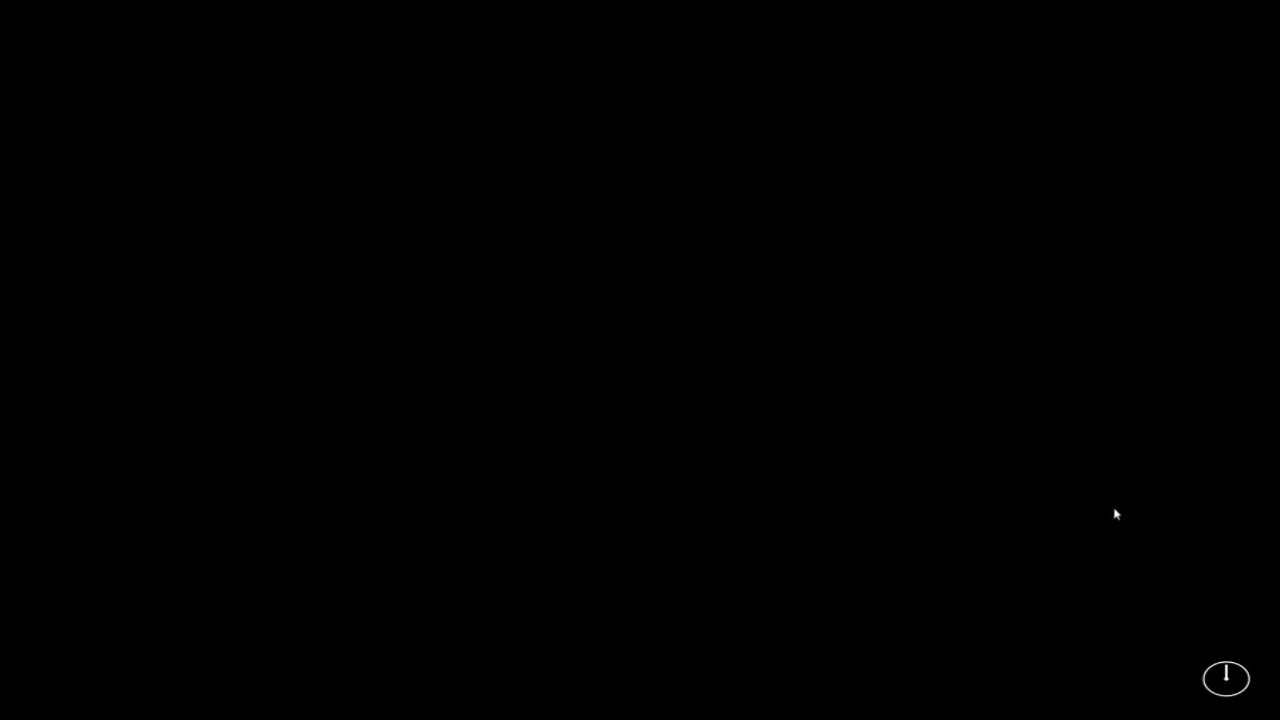